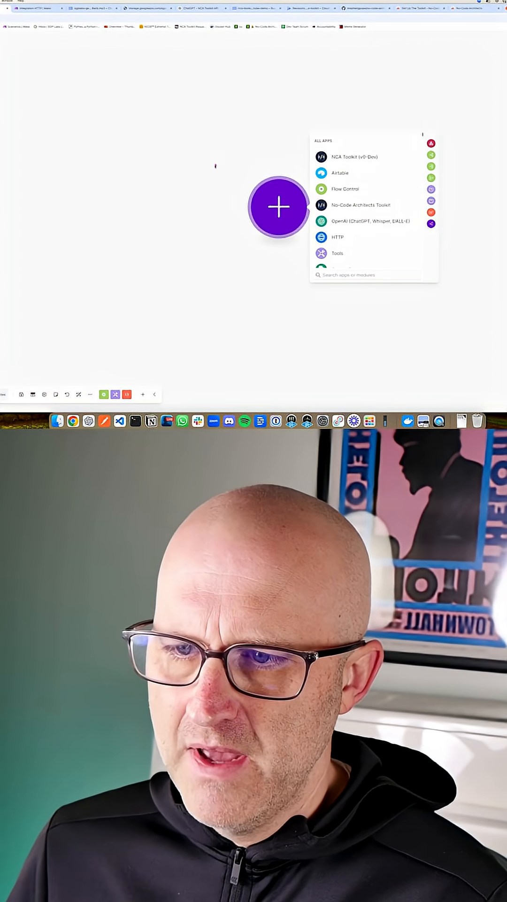
Add an HTTP module using the plain 'Make a request' action
{"action": "left_click", "coordinate": [337, 237]}
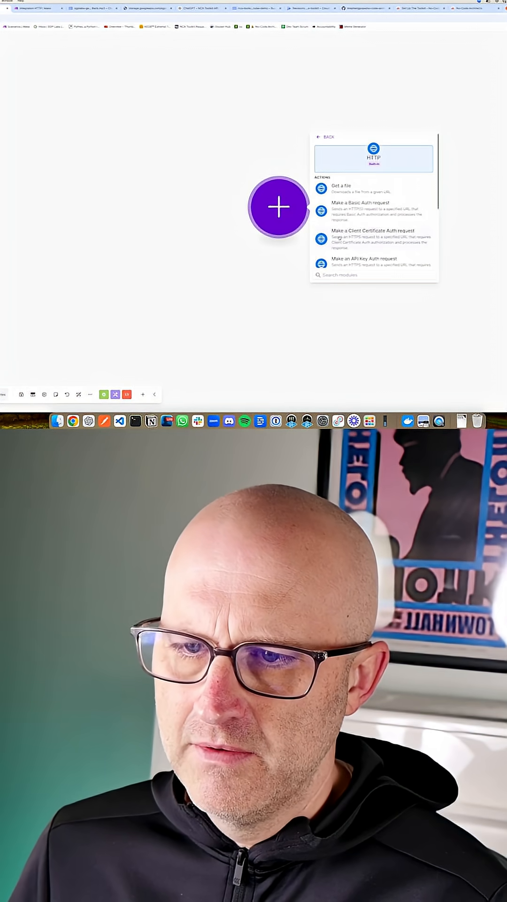
{"action": "scroll", "scroll_direction": "down", "scroll_amount": 3}
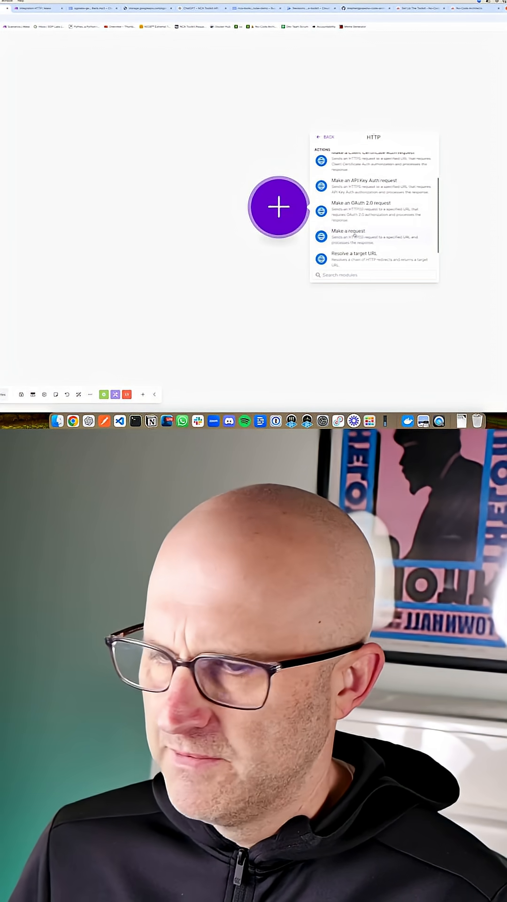
{"action": "left_click", "coordinate": [350, 231]}
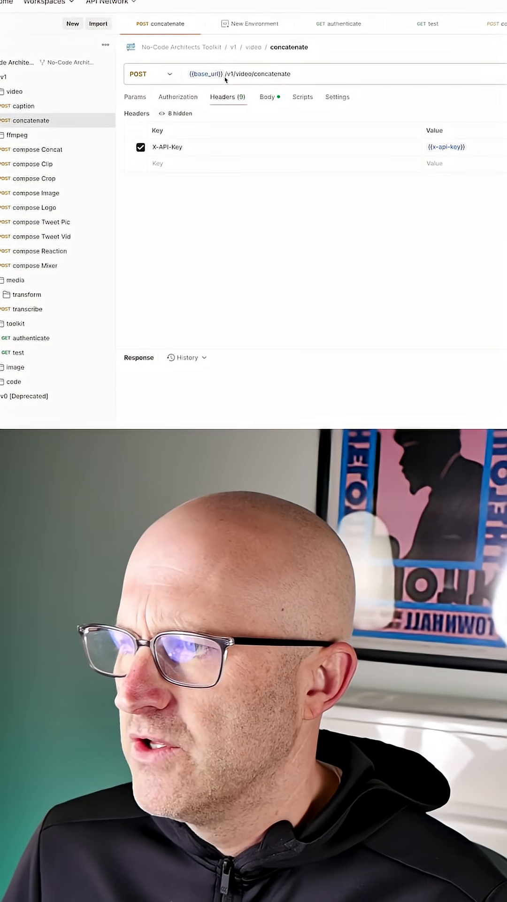
Select the /v1/video/concatenate path in Postman's request URL
{"action": "double_click", "coordinate": [239, 73]}
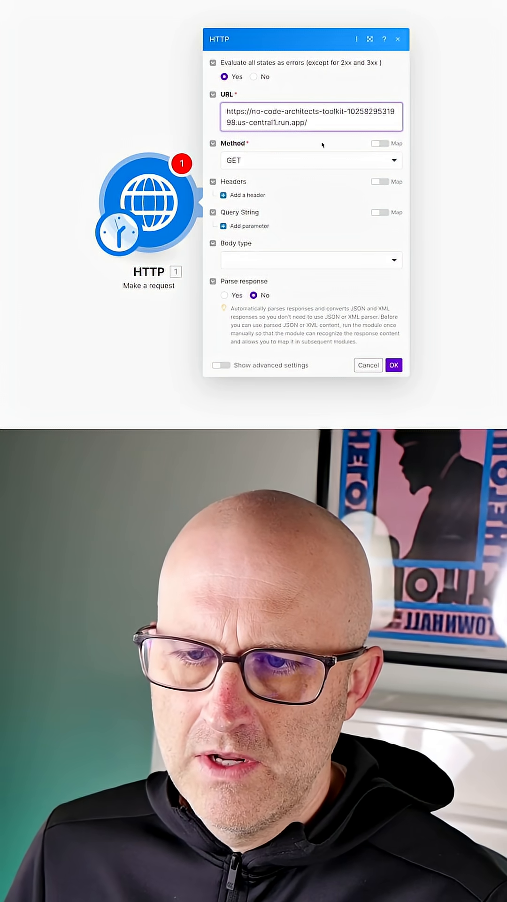
Target the request at /v1/video/concatenate and set the method to POST
{"action": "type", "text": "/v1/video/concatenate"}
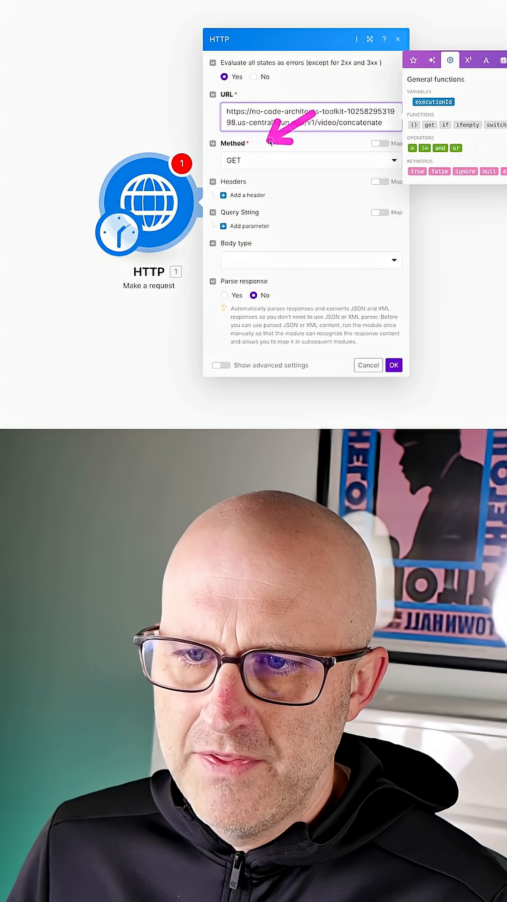
{"action": "left_click", "coordinate": [318, 160]}
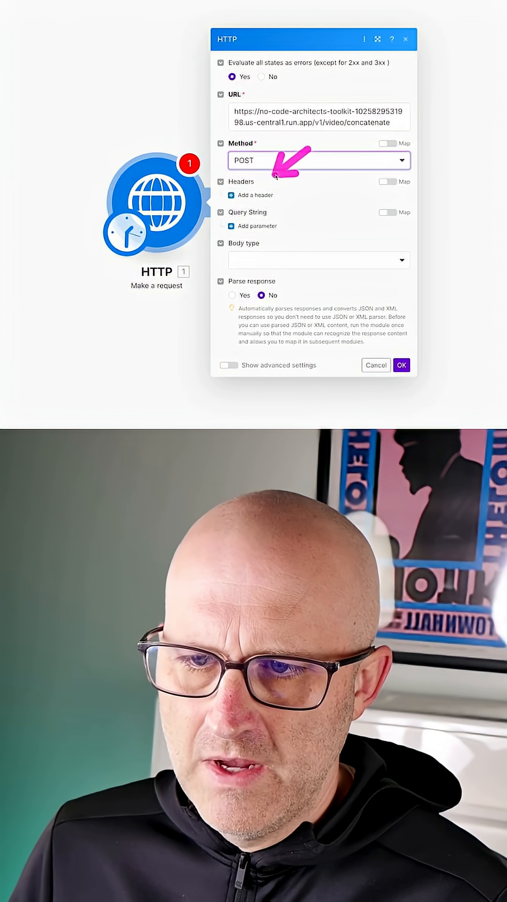
{"action": "left_click", "coordinate": [252, 194]}
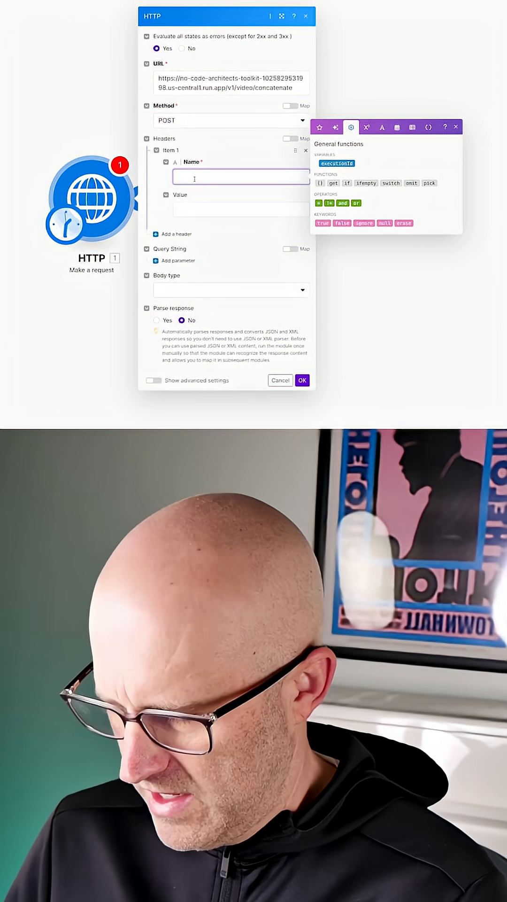
{"action": "type", "text": "x-api-key"}
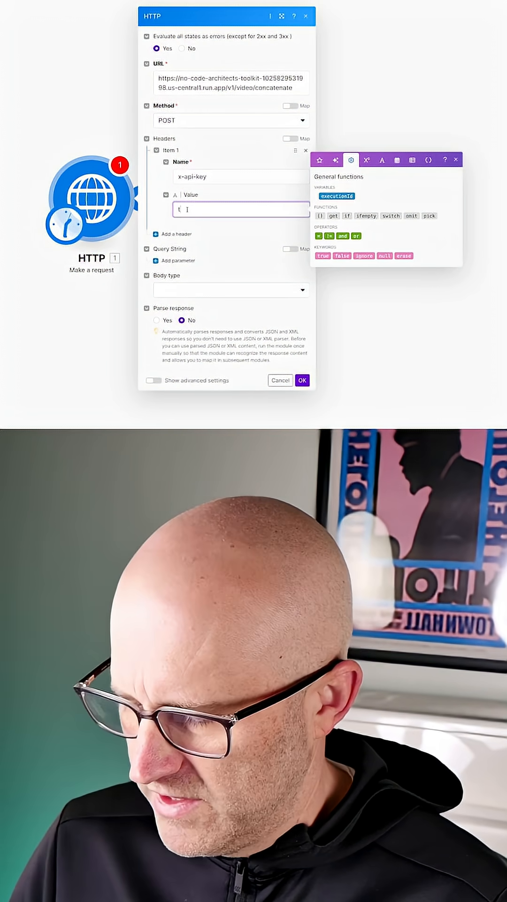
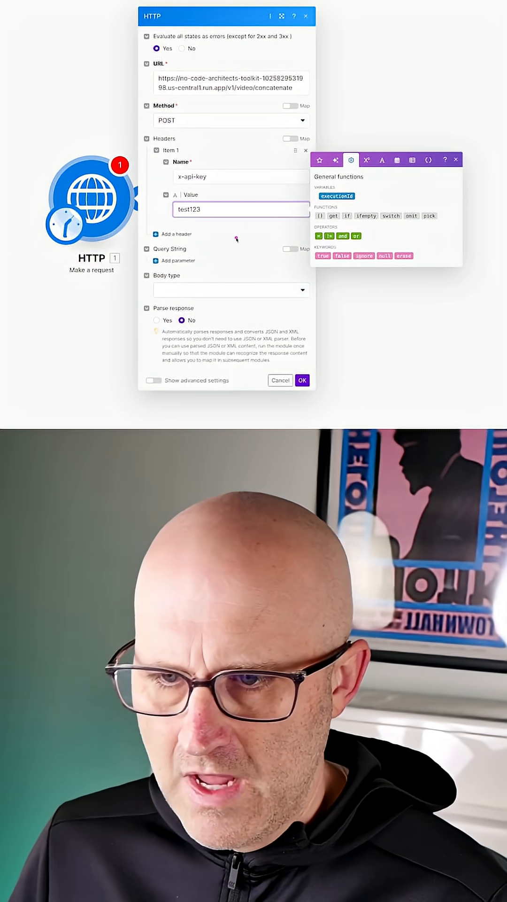
{"action": "left_click", "coordinate": [231, 290]}
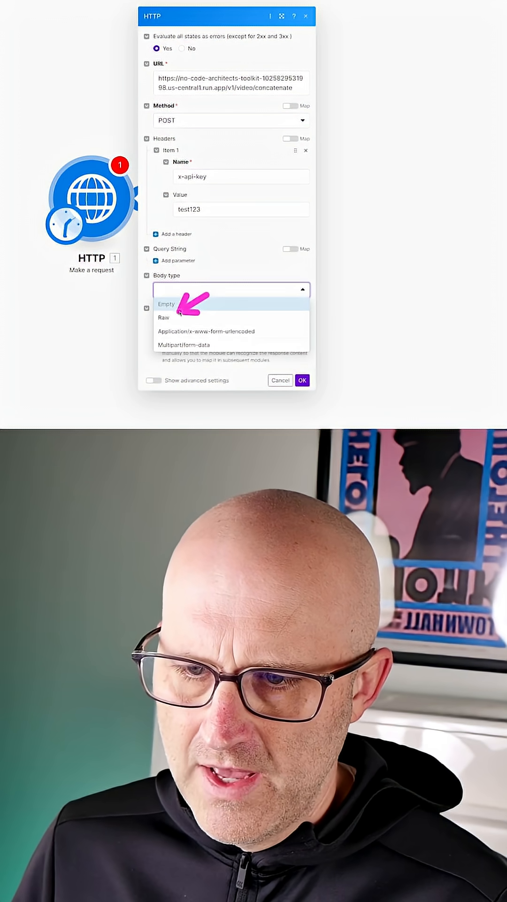
{"action": "left_click", "coordinate": [164, 317]}
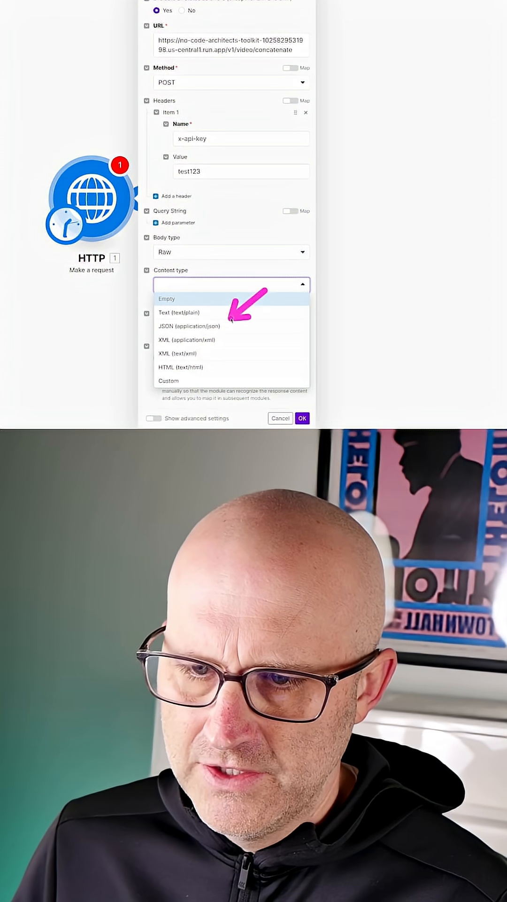
{"action": "left_click", "coordinate": [191, 326]}
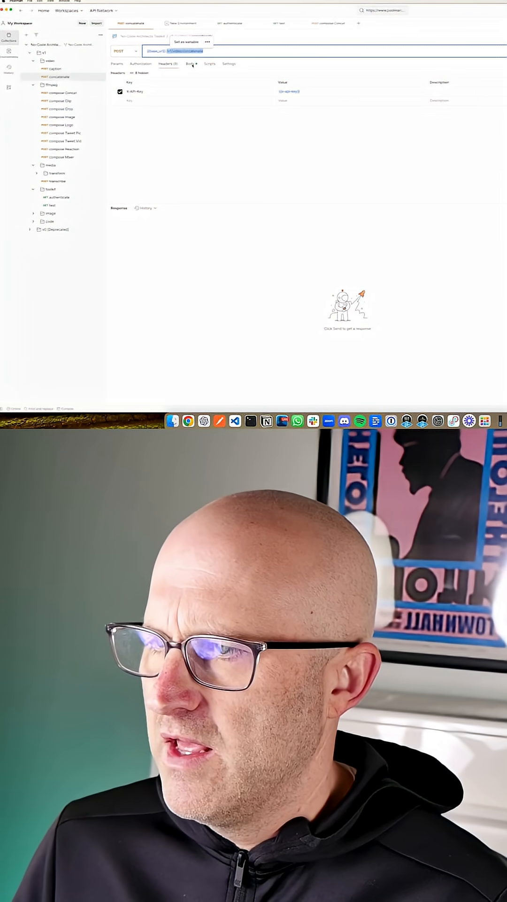
View the Body of Postman's concatenate request
{"action": "left_click", "coordinate": [190, 63]}
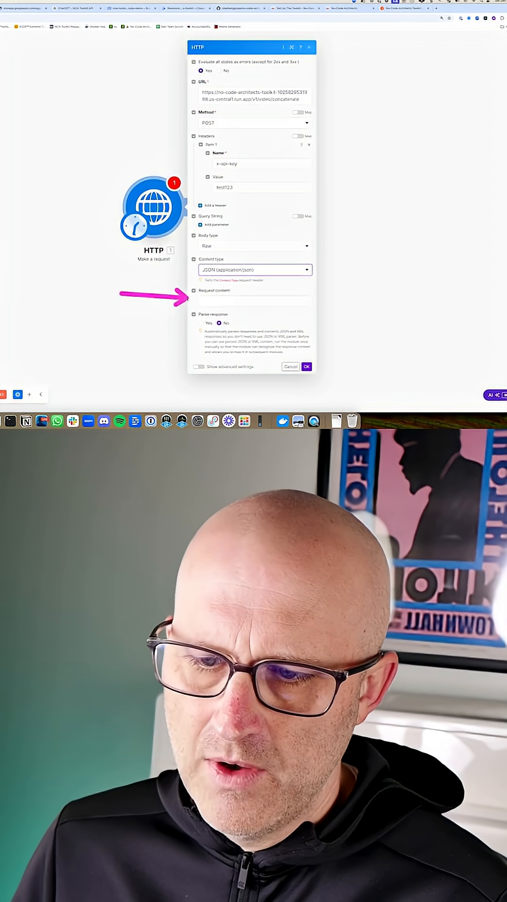
Enter the video_urls JSON as request content, enable Parse response, and confirm with OK
{"action": "left_click", "coordinate": [253, 299]}
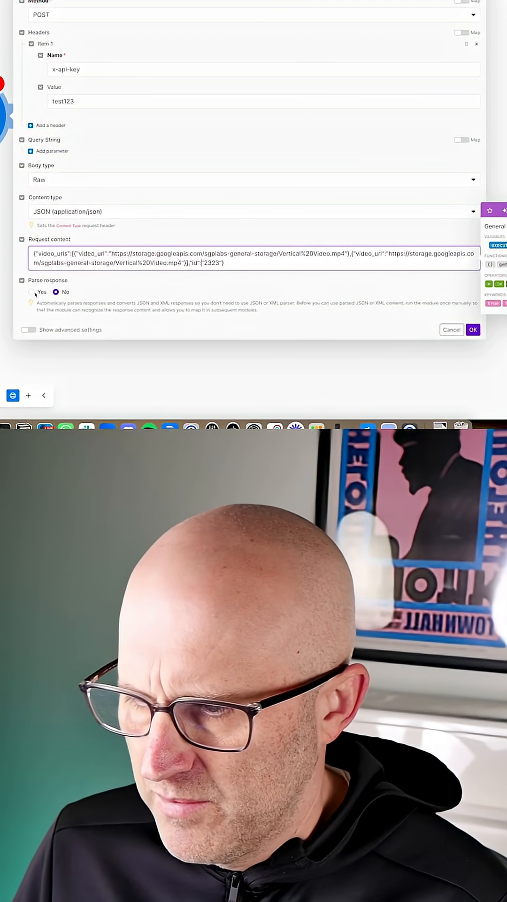
{"action": "left_click", "coordinate": [32, 291]}
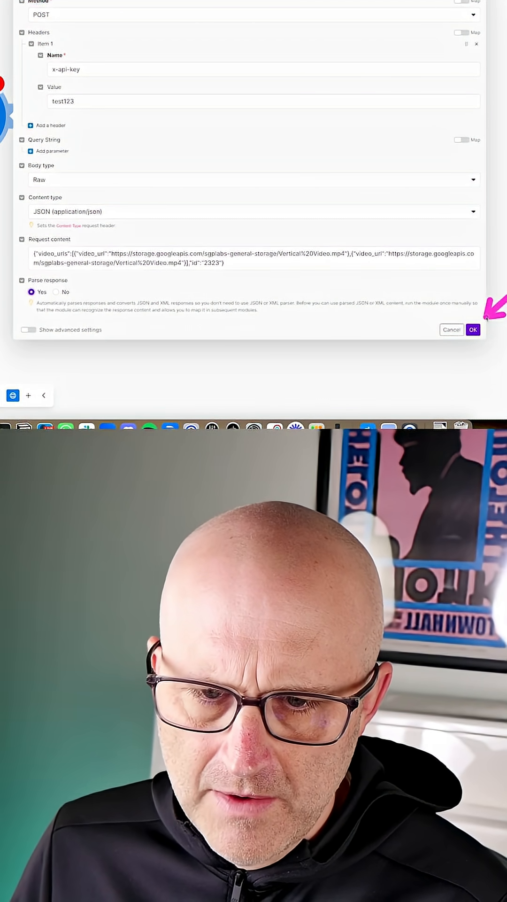
{"action": "left_click", "coordinate": [474, 330]}
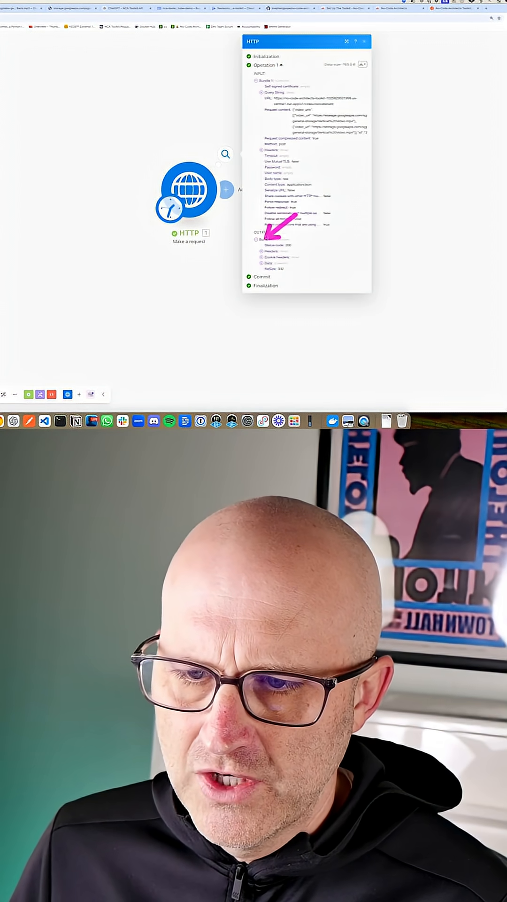
Expand the run's Output Data to see the parsed response with status 200
{"action": "left_click", "coordinate": [258, 239]}
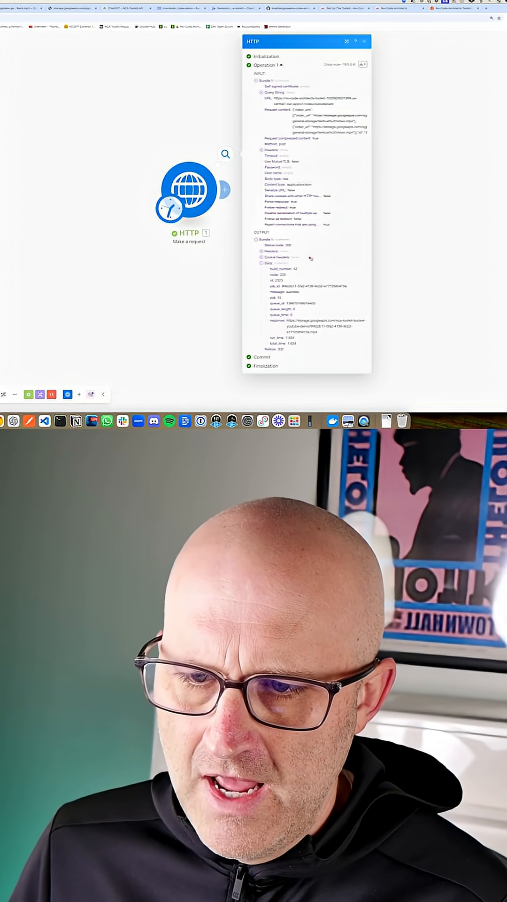